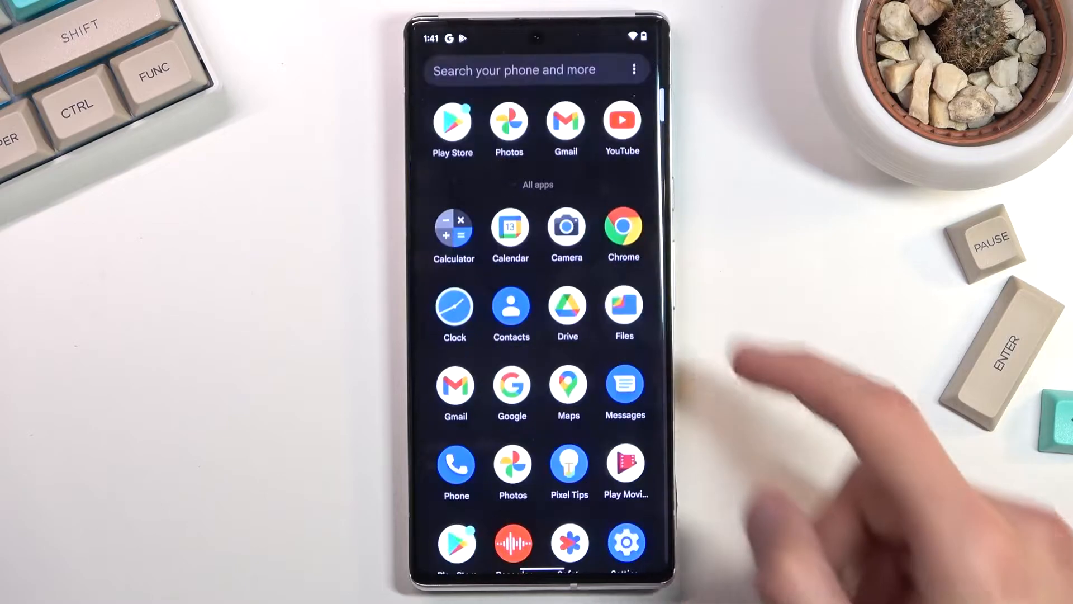
Reach Reset options through Settings > System from the launcher.
{"action": "left_click", "coordinate": [625, 544]}
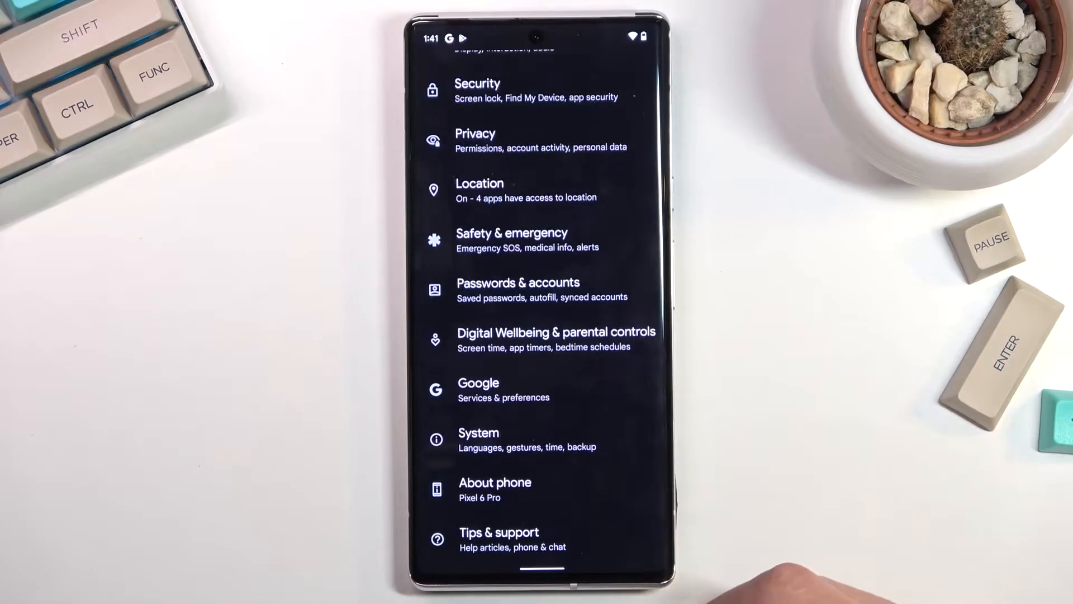
{"action": "left_click", "coordinate": [478, 431]}
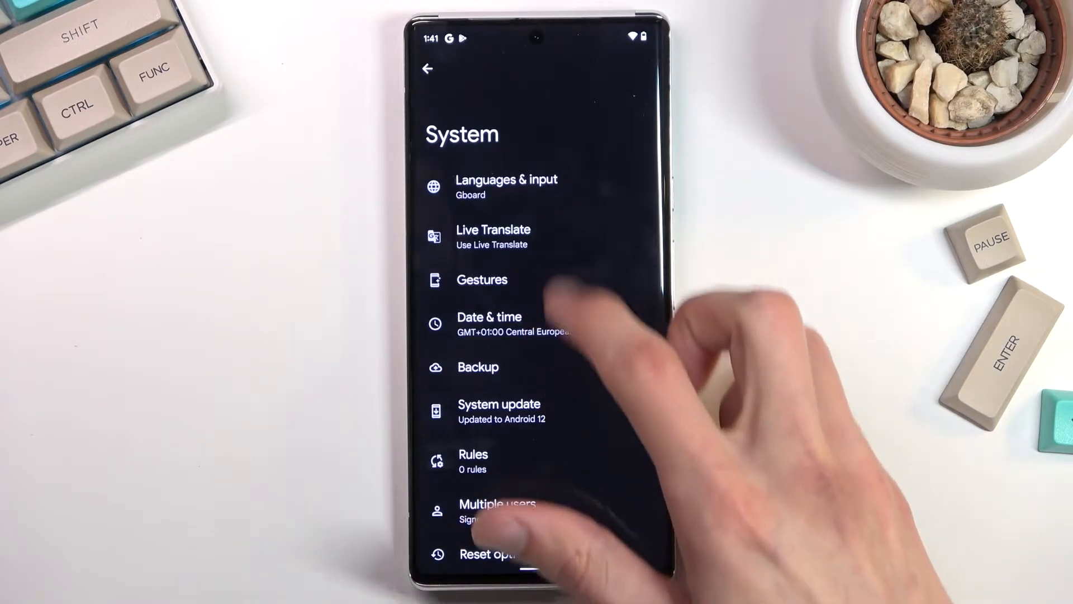
{"action": "left_click", "coordinate": [486, 554]}
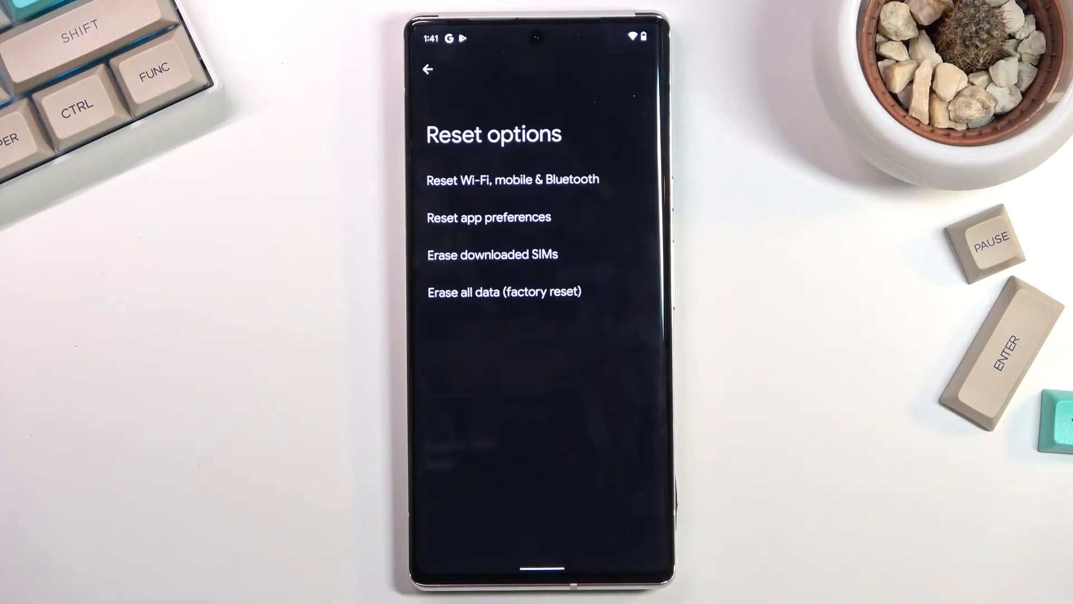
Choose Erase all data (factory reset) and confirm it twice to start wiping the phone.
{"action": "left_click", "coordinate": [505, 292]}
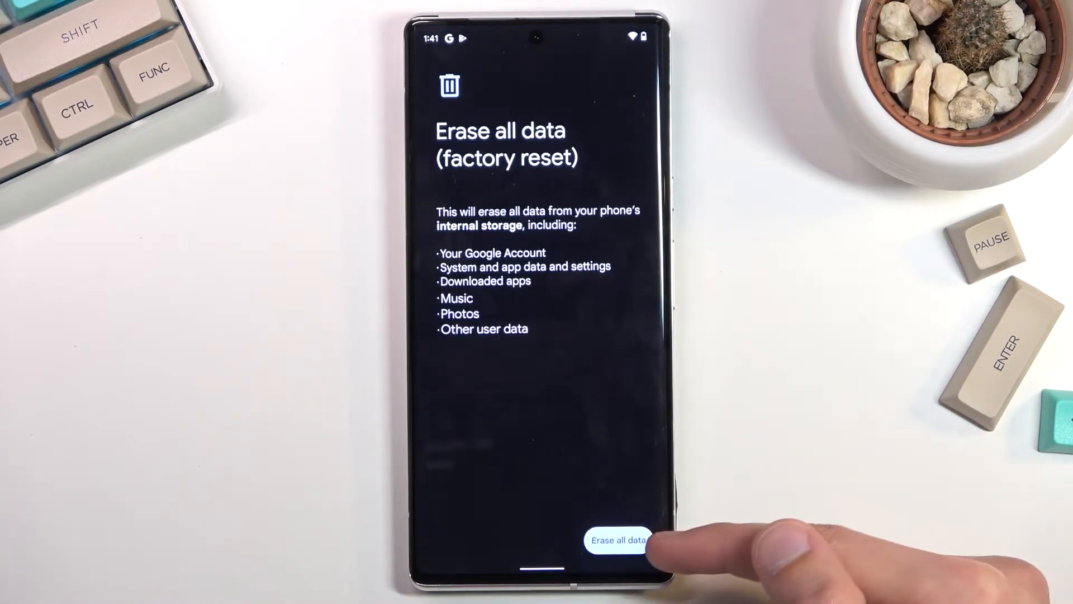
{"action": "left_click", "coordinate": [617, 540]}
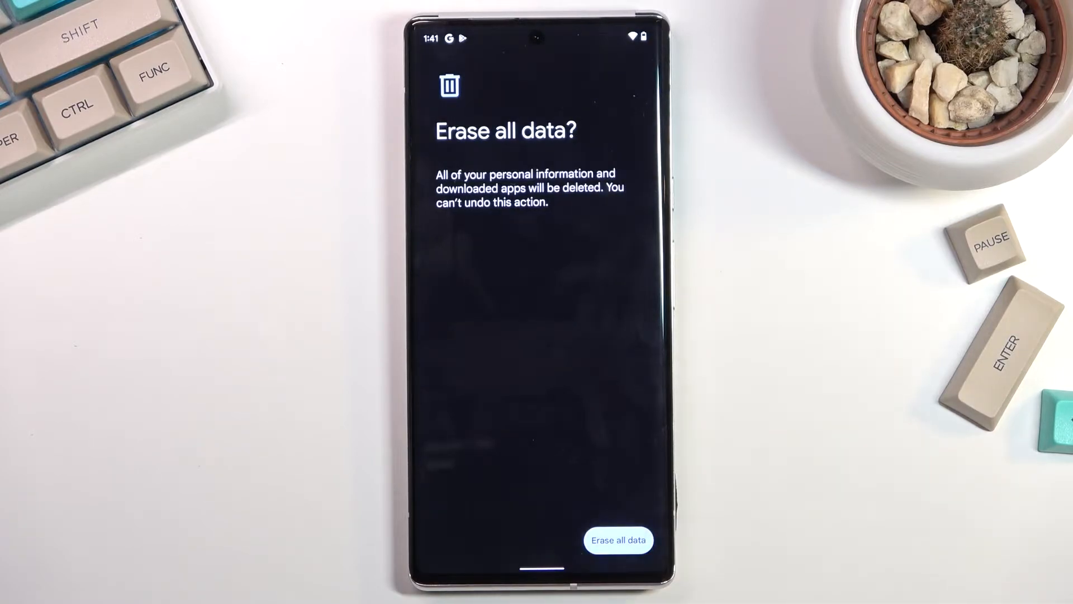
{"action": "left_click", "coordinate": [619, 539]}
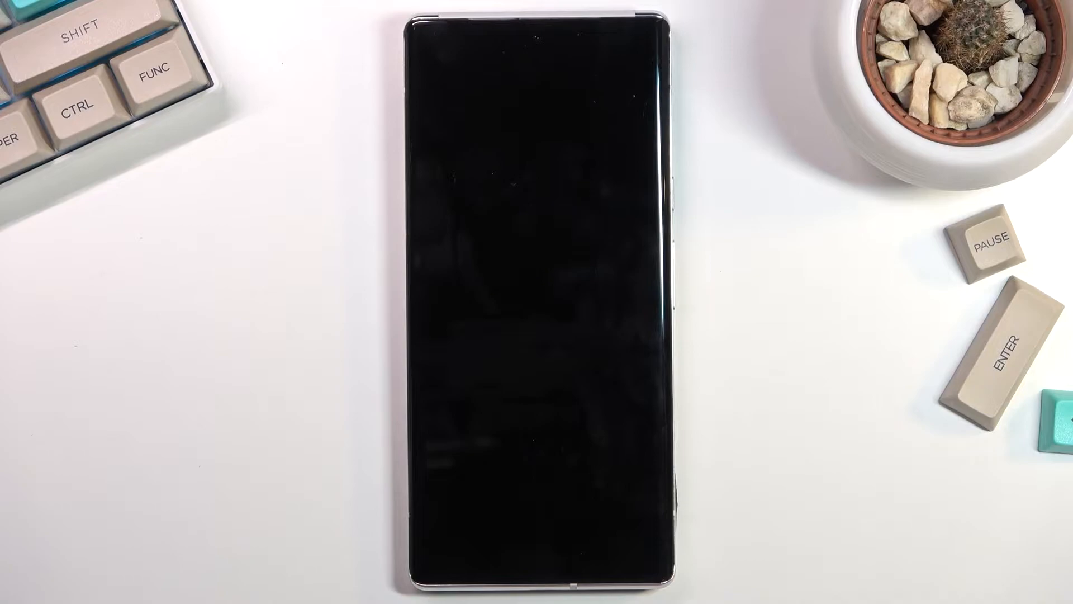